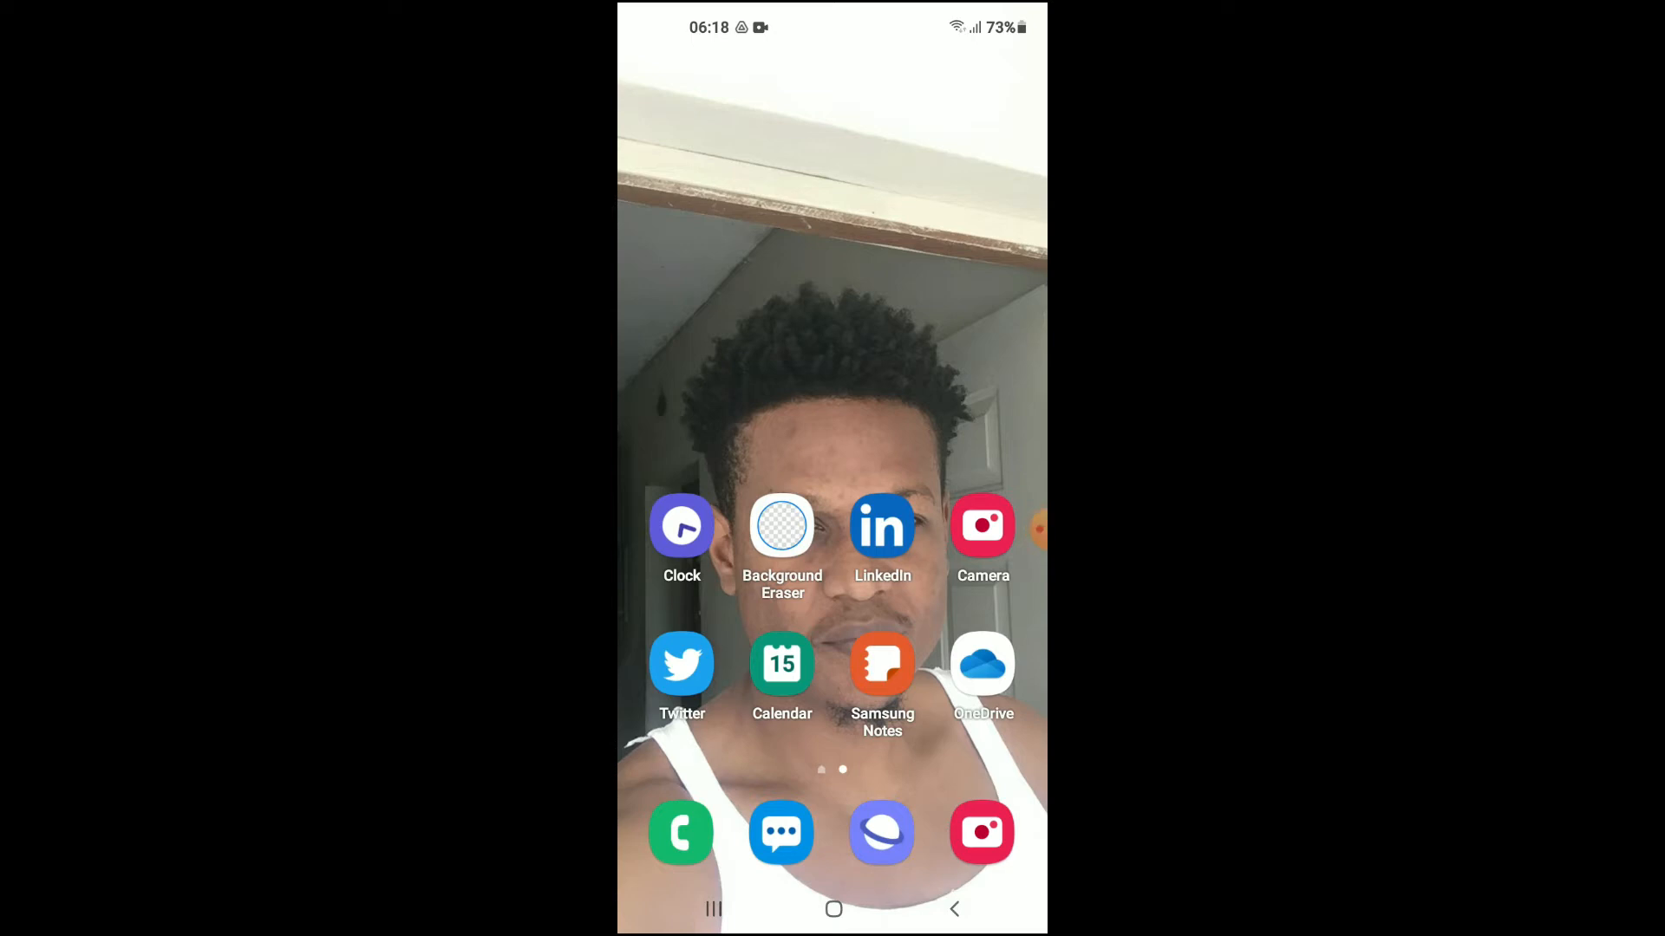
- Launch Samsung Internet from the dock and show the tabs overview with one Quick access tab
{"action": "left_click", "coordinate": [881, 832]}
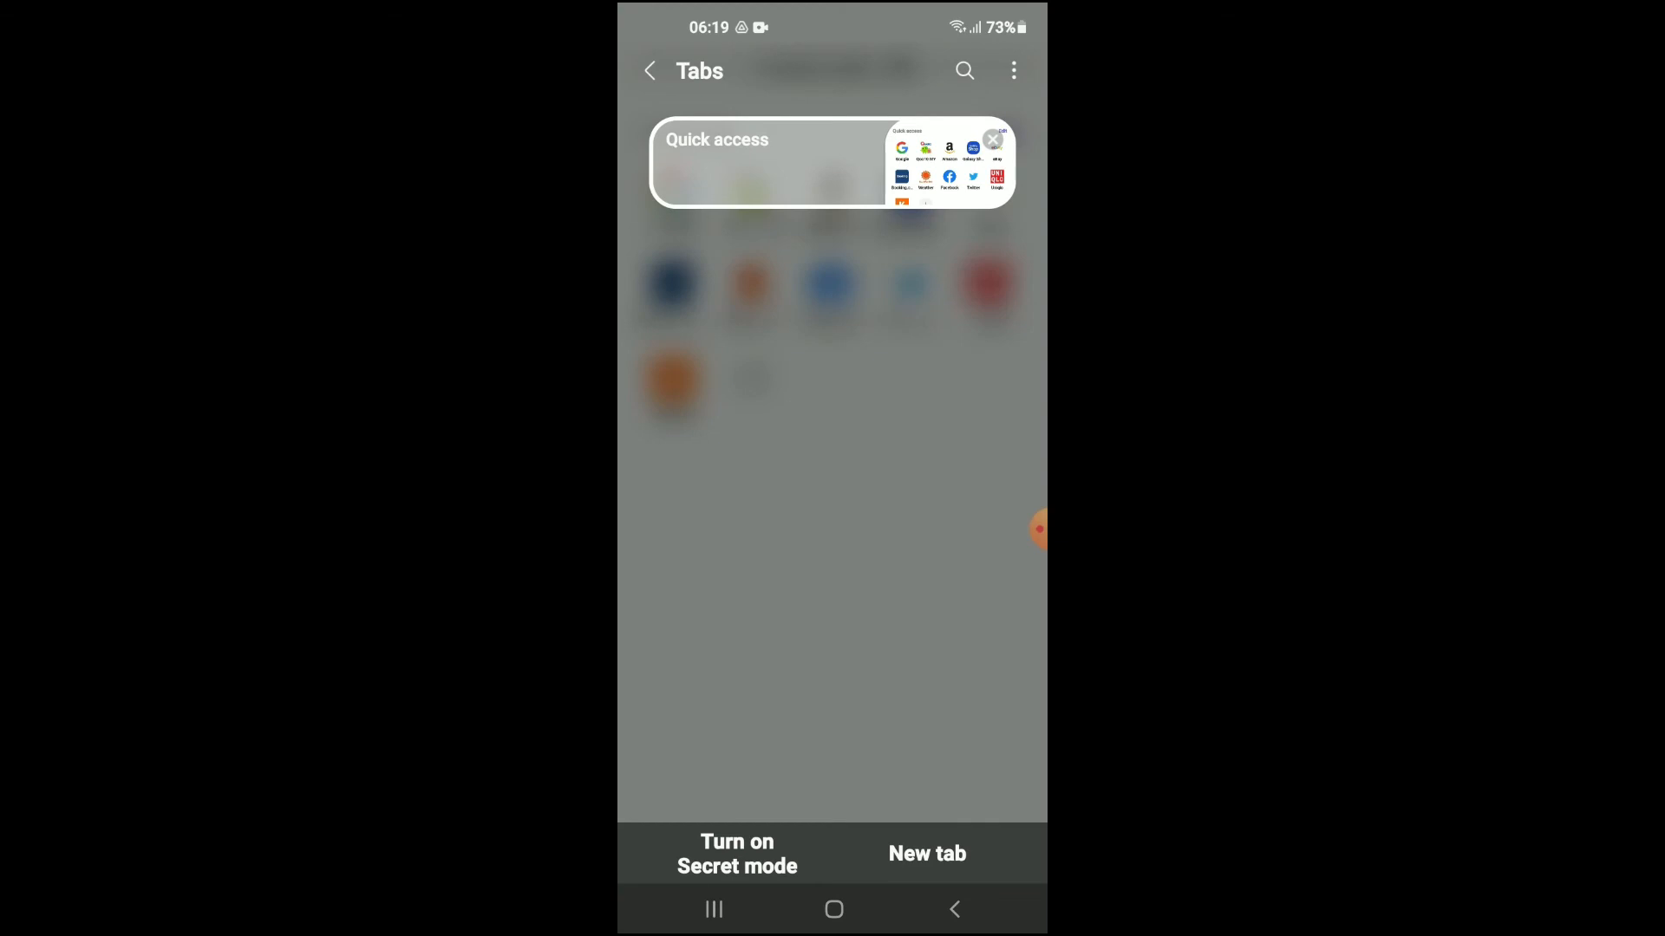
- Add a second regular Quick access tab and return to the tabs overview listing two tabs
{"action": "left_click", "coordinate": [926, 853]}
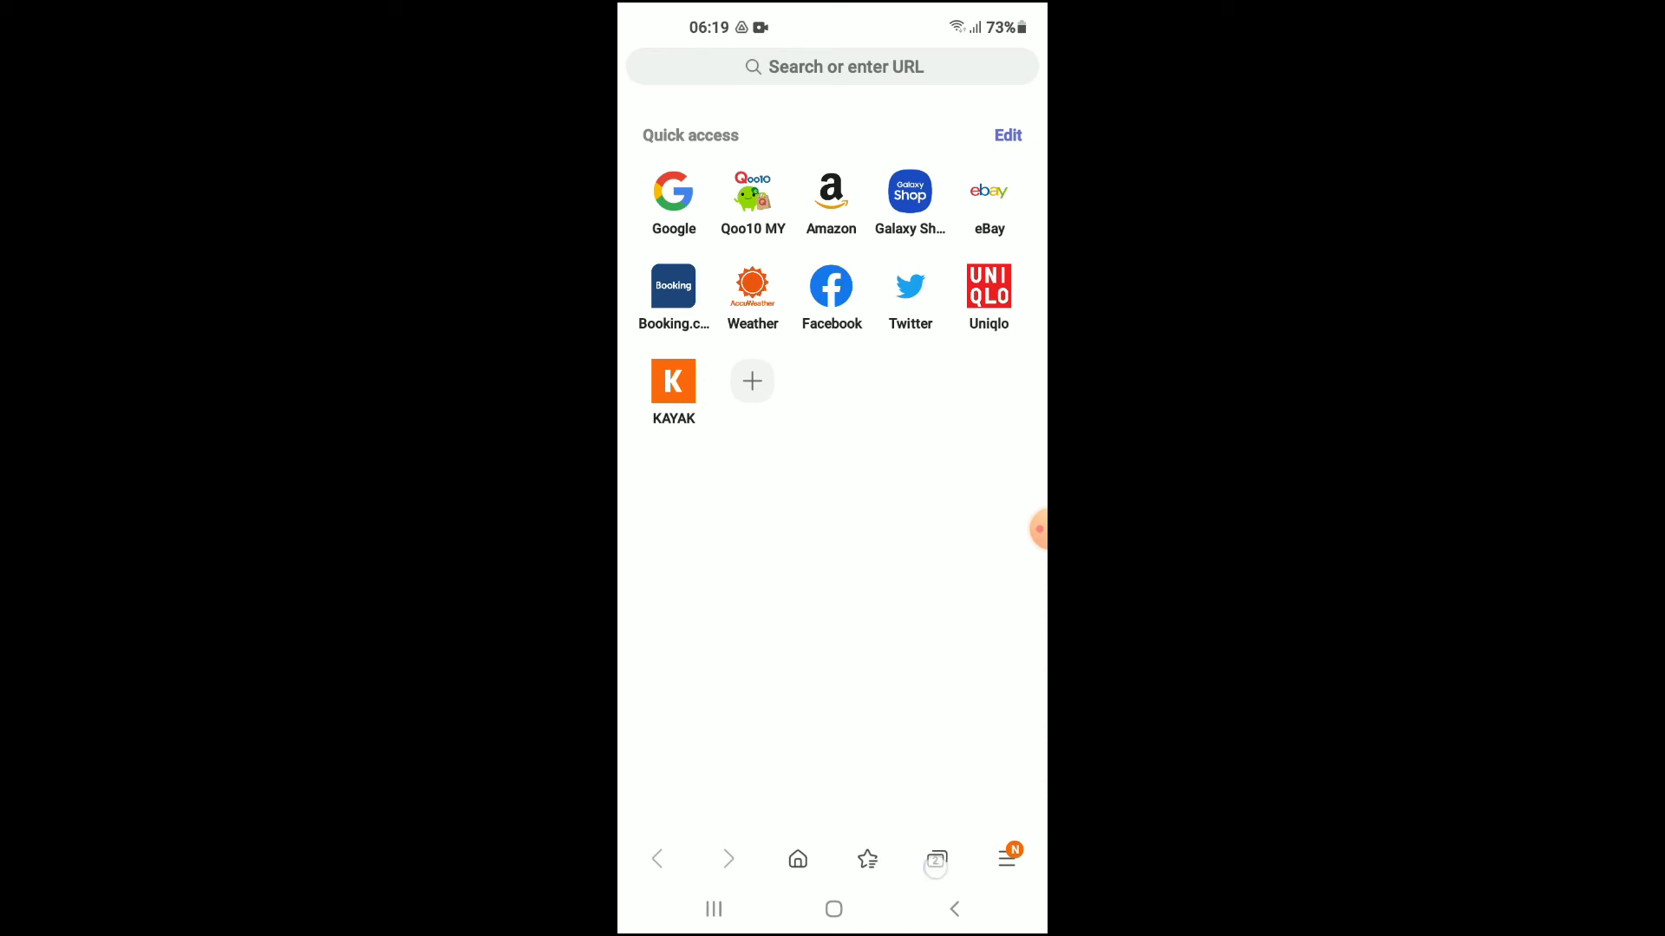
{"action": "left_click", "coordinate": [935, 859]}
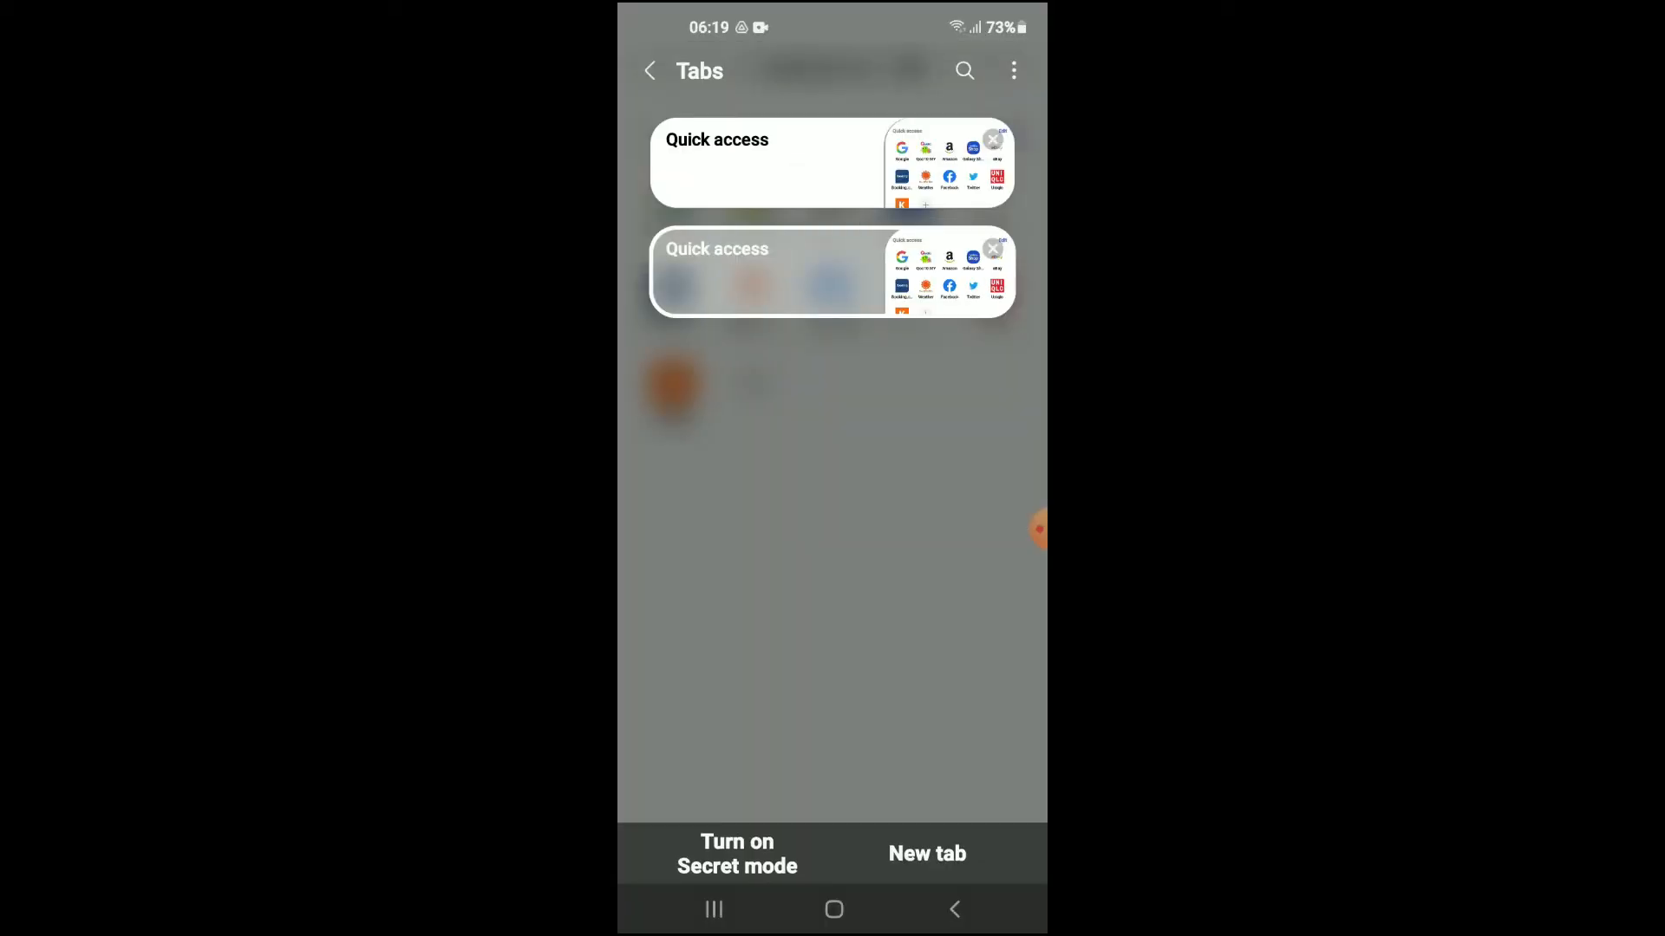